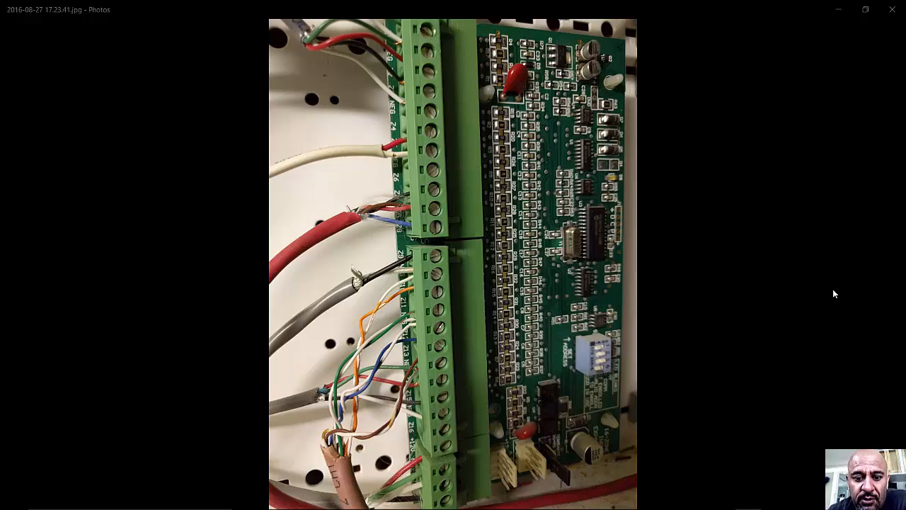
pyautogui.moveTo(347, 469)
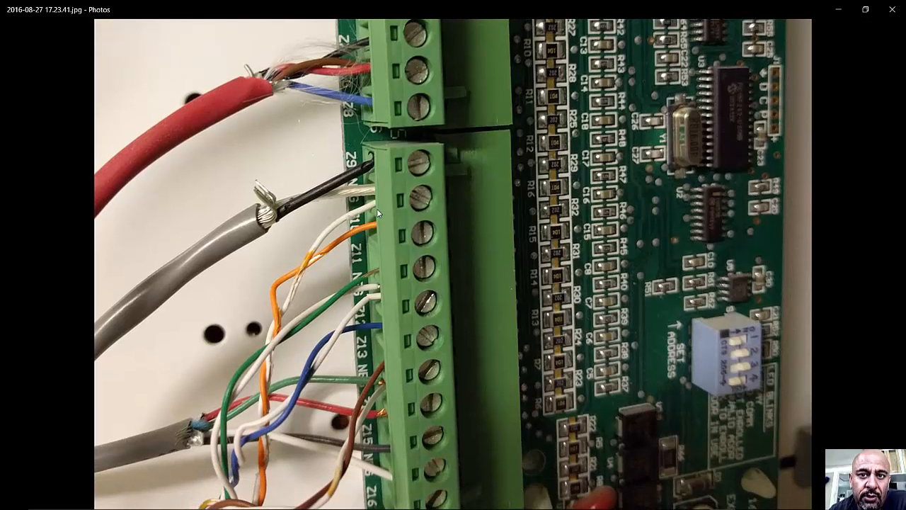
pyautogui.moveTo(382, 243)
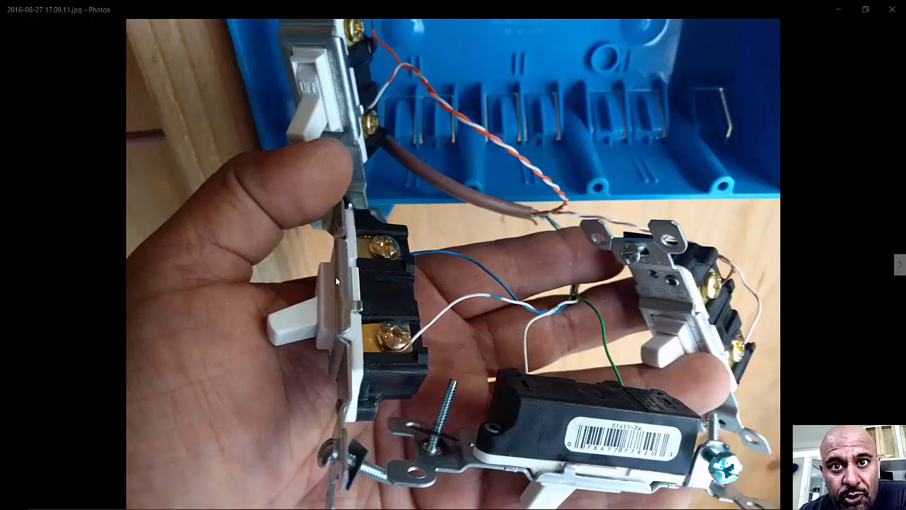
pyautogui.moveTo(289, 326)
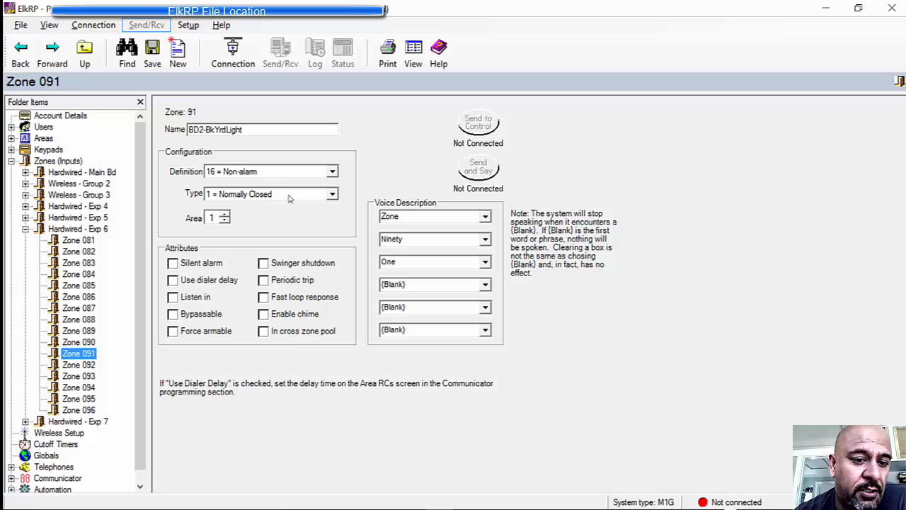
pyautogui.click(331, 192)
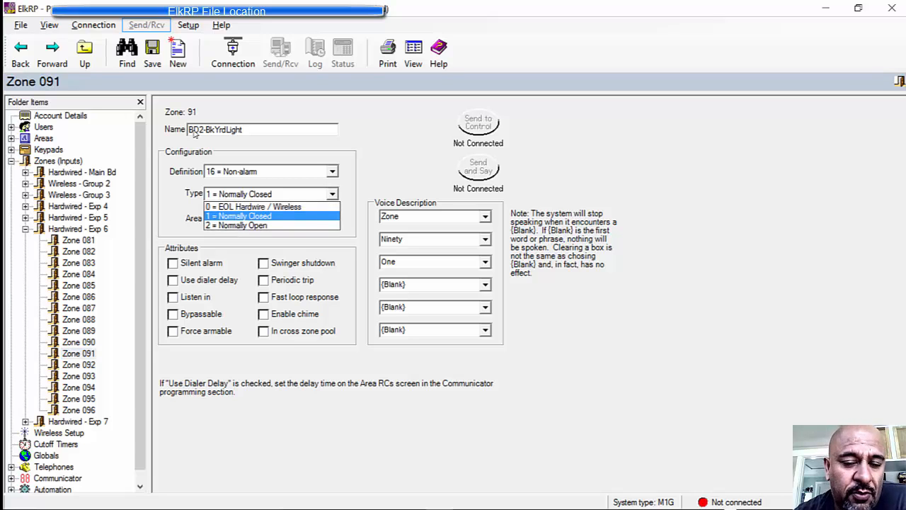
pyautogui.click(238, 216)
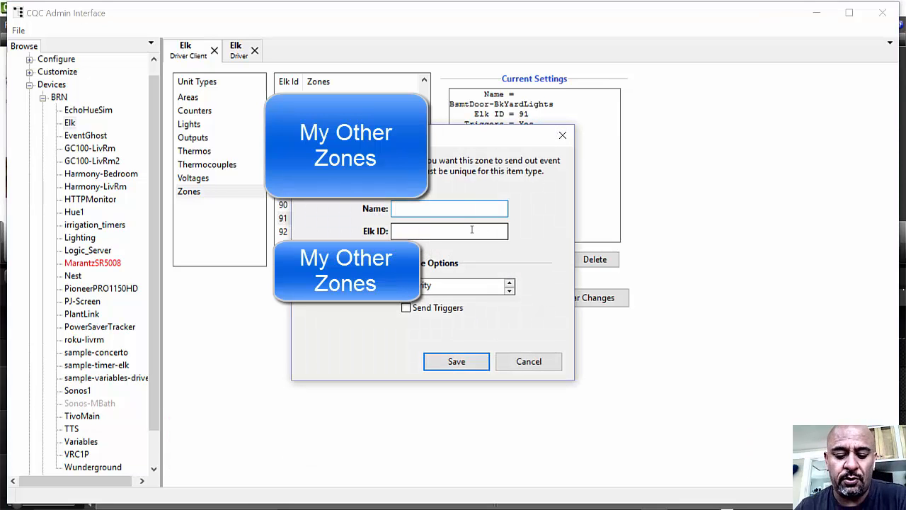
# - Name the new zone for the back door with Elk ID 91 and close the zone entry
pyautogui.write('back')
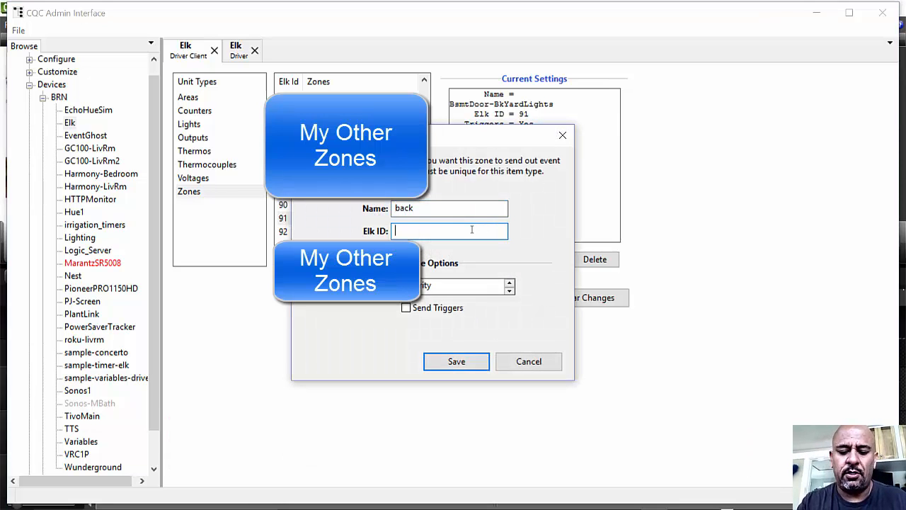
pyautogui.write('91')
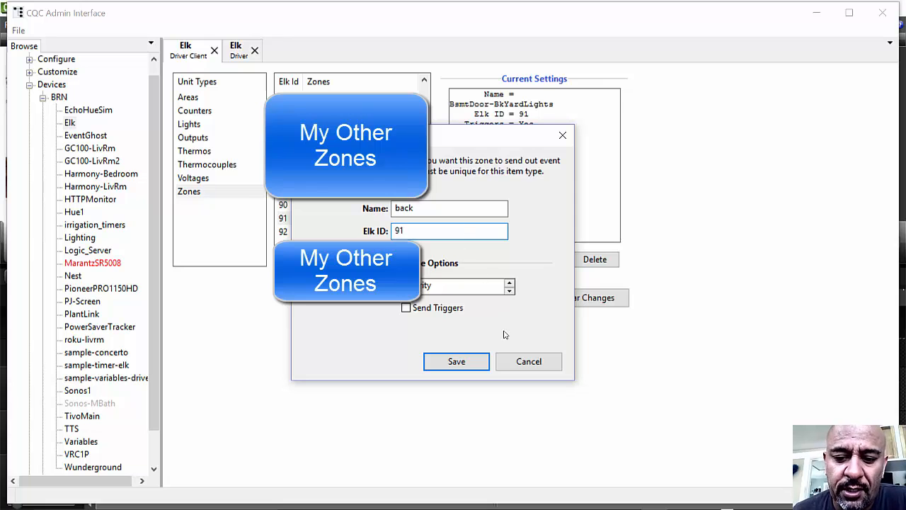
pyautogui.click(456, 361)
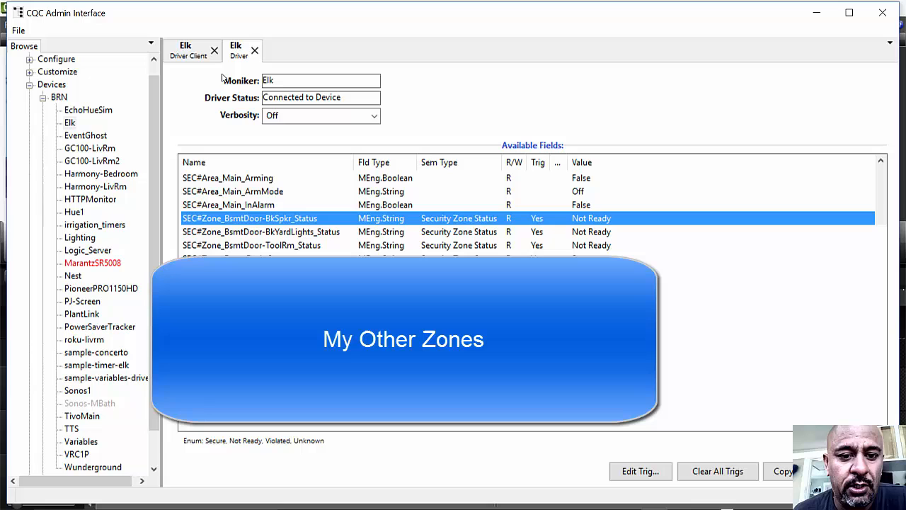
pyautogui.moveTo(552, 241)
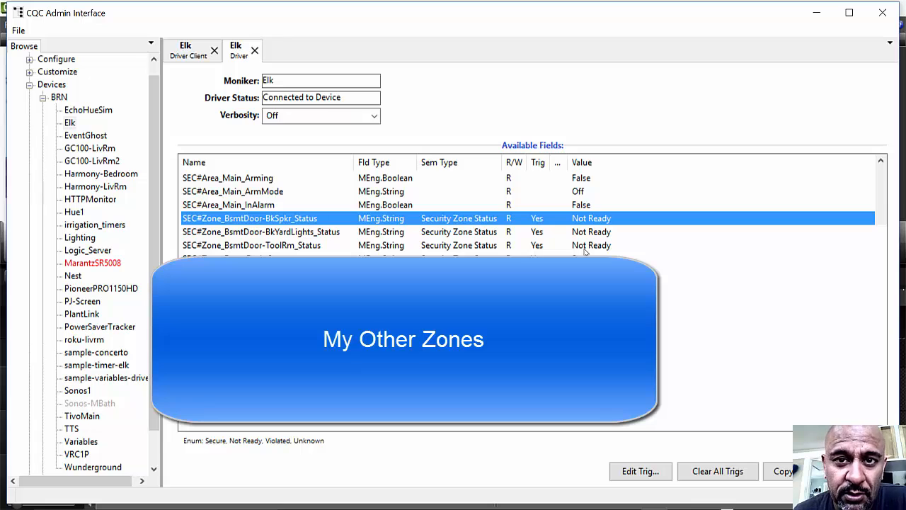
pyautogui.moveTo(582, 252)
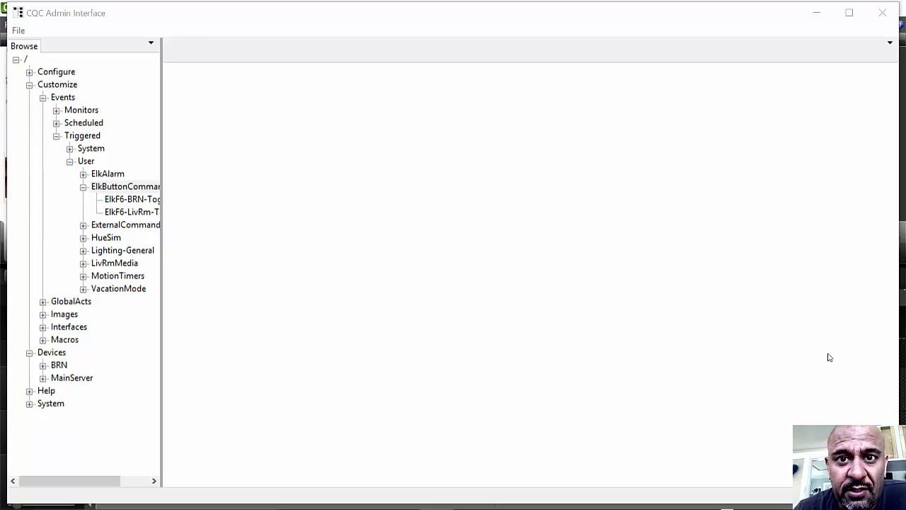
pyautogui.moveTo(99, 187)
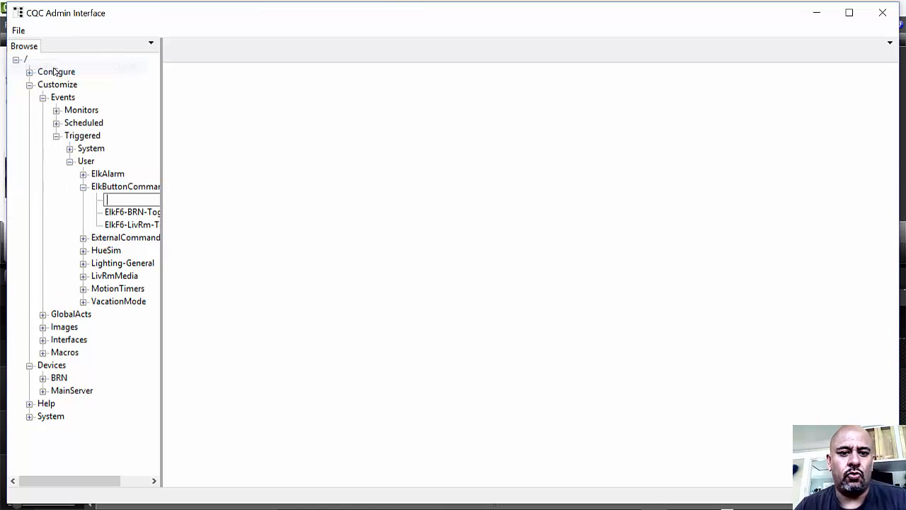
# - Create the BackyardLights triggered event and fill in its name and description
pyautogui.write('BackyardLight')
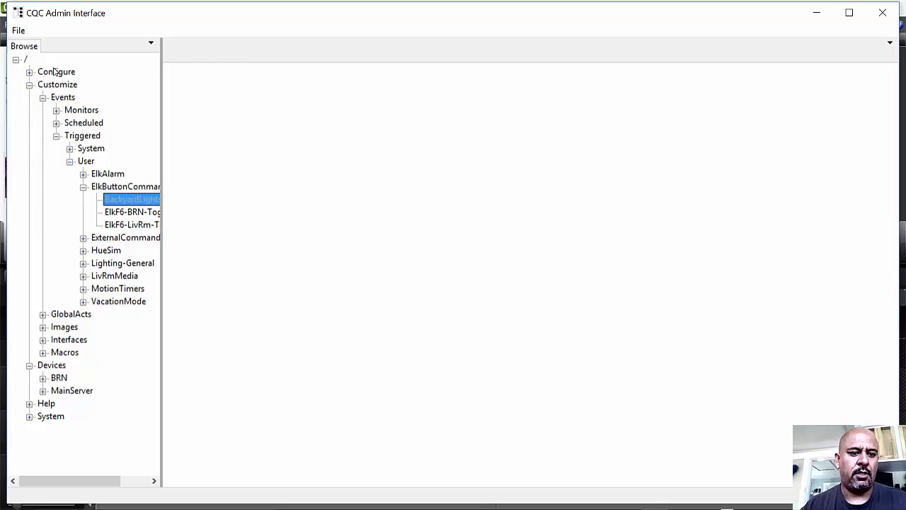
pyautogui.doubleClick(130, 198)
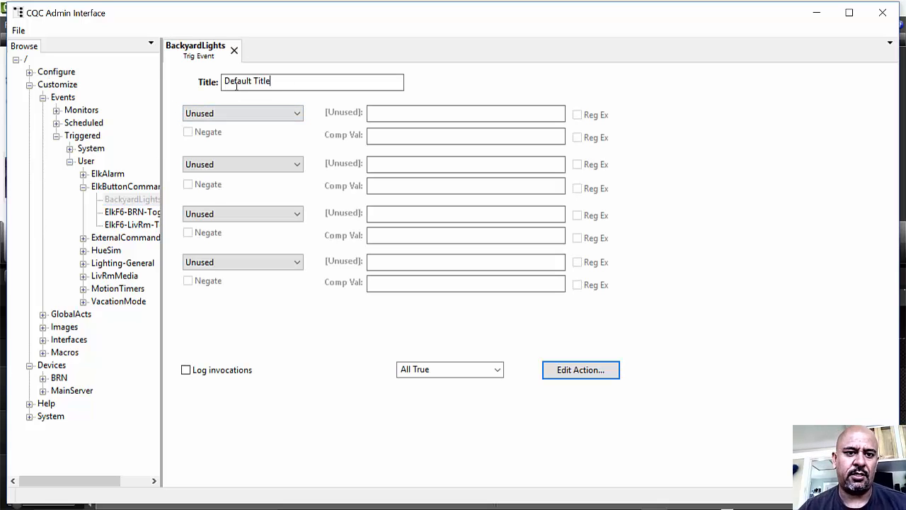
pyautogui.write('longer title for backyard')
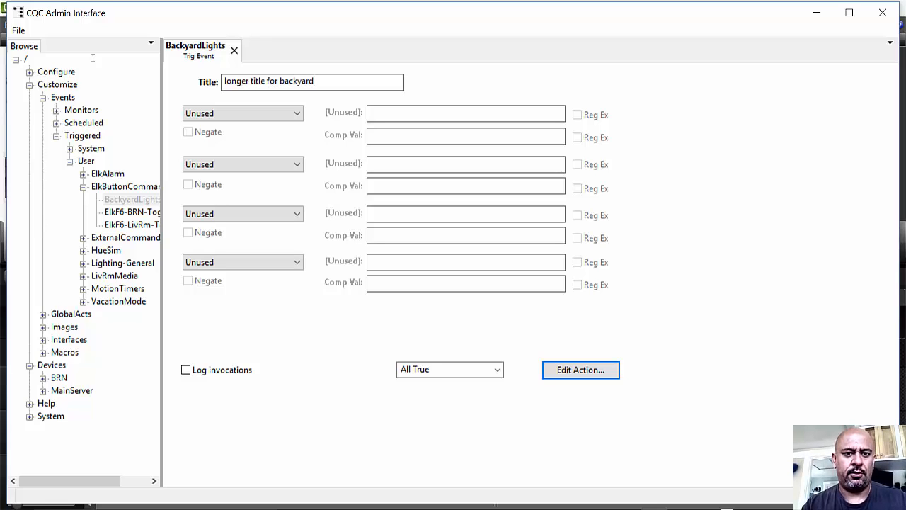
pyautogui.write('lights')
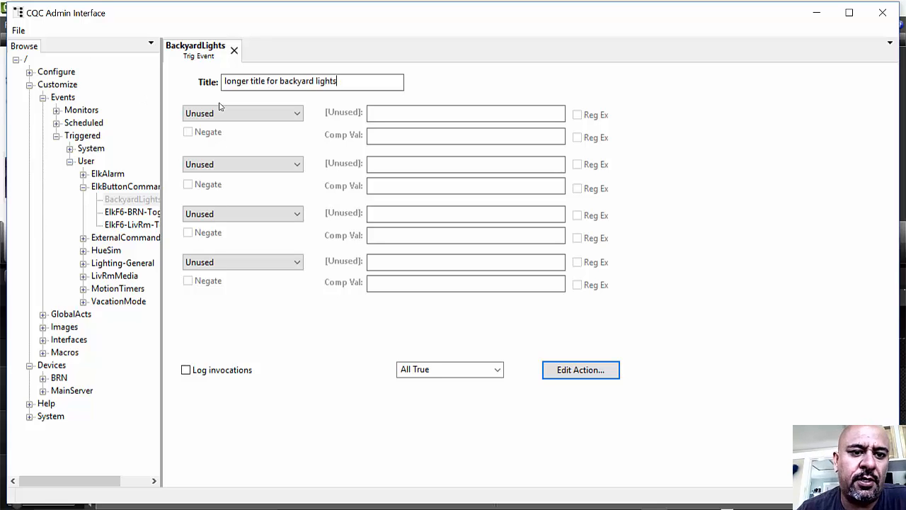
# - Set the first trigger filter to Is Field Change For Elk's SEC#Zone_BsmtDoor-BkYardLights_Status field
pyautogui.click(243, 114)
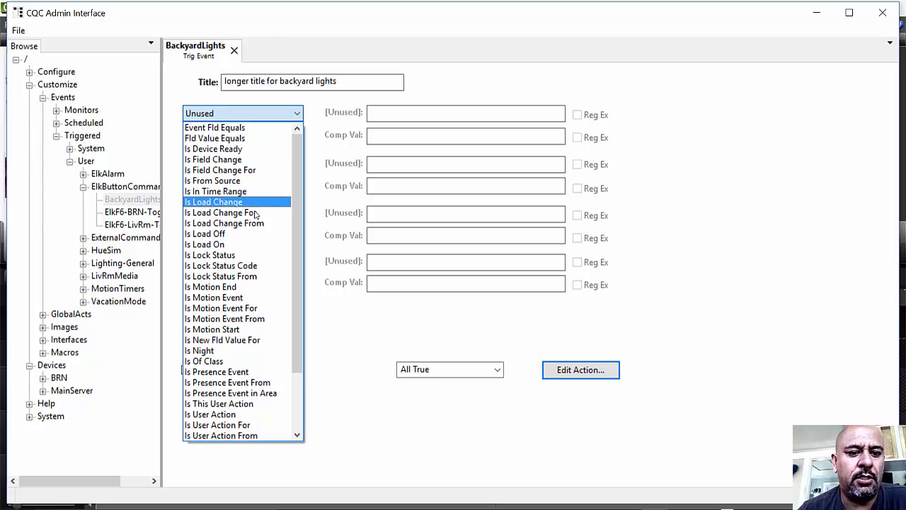
pyautogui.click(213, 158)
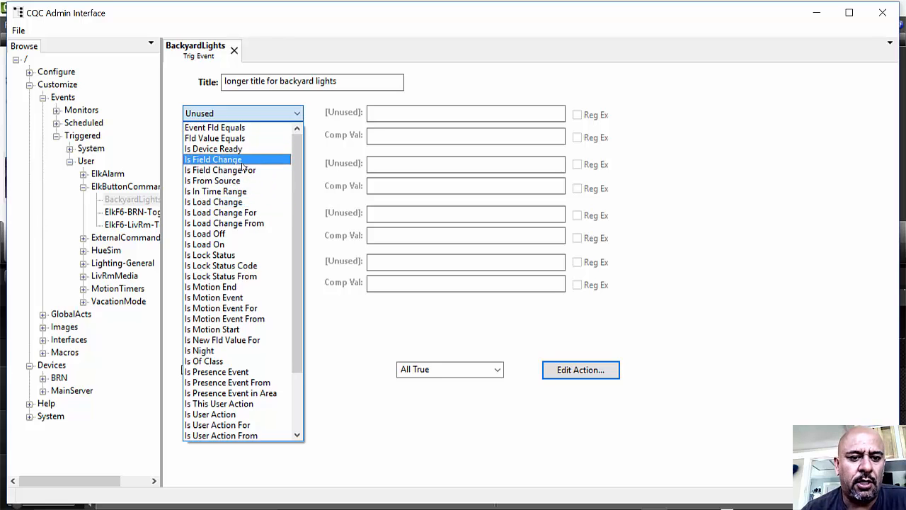
pyautogui.click(221, 170)
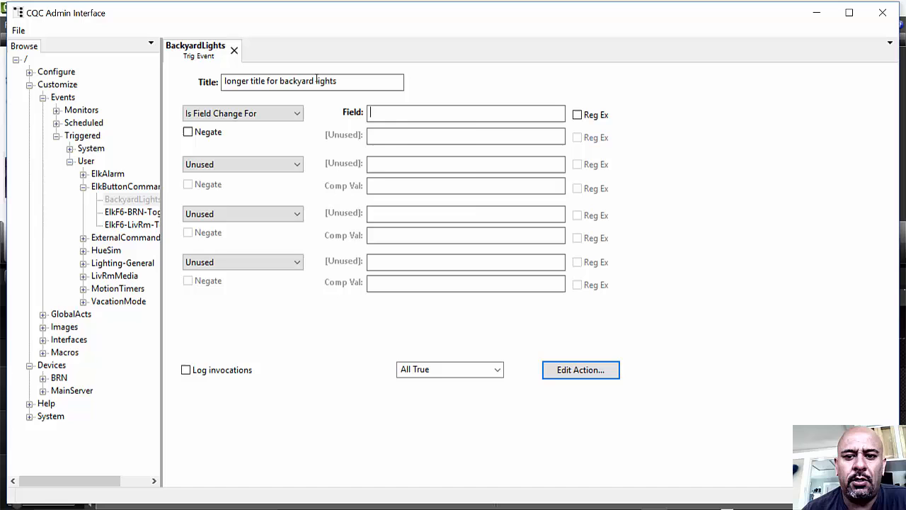
pyautogui.click(464, 113)
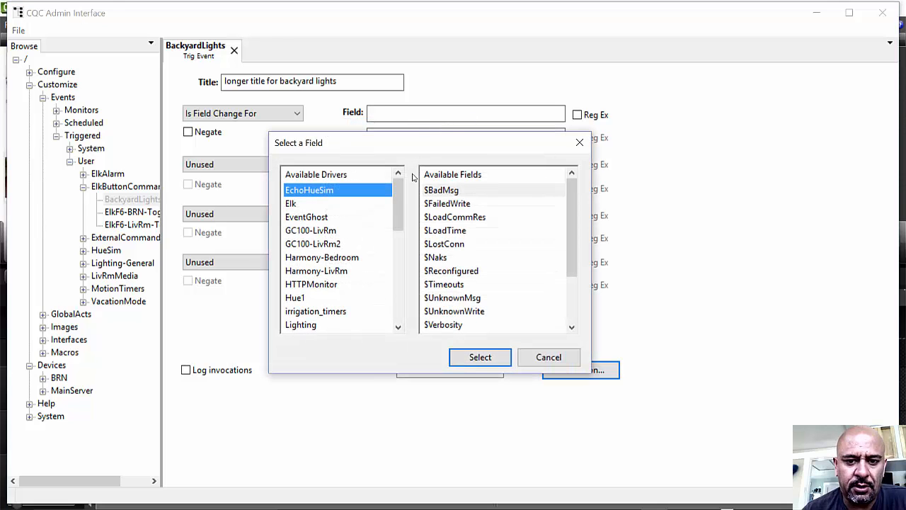
pyautogui.click(290, 204)
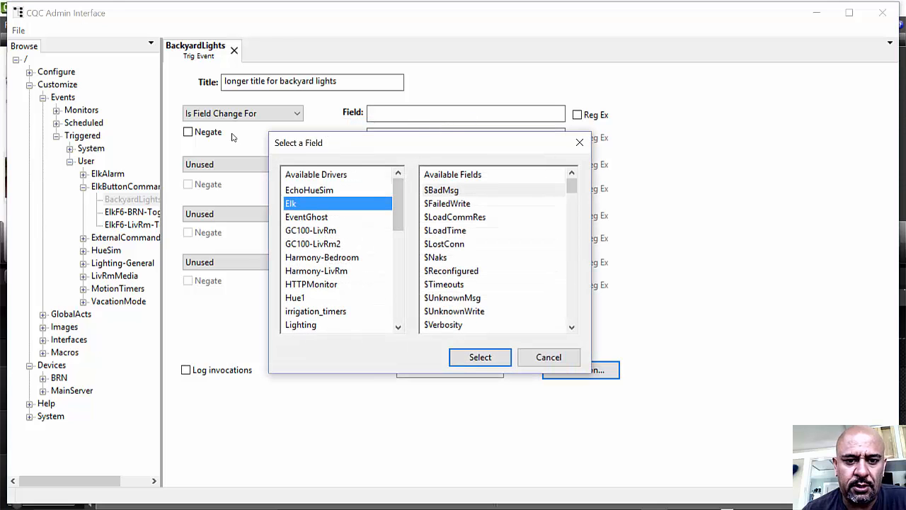
pyautogui.moveTo(507, 201)
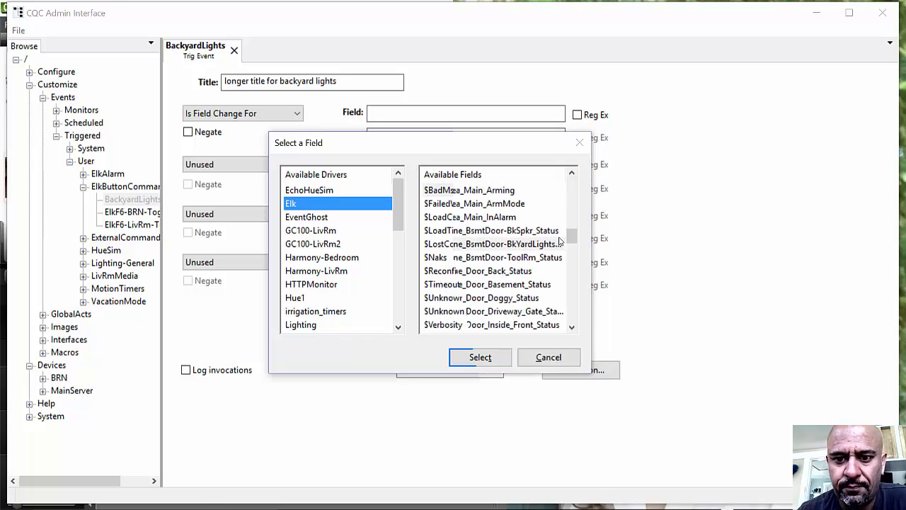
pyautogui.click(493, 244)
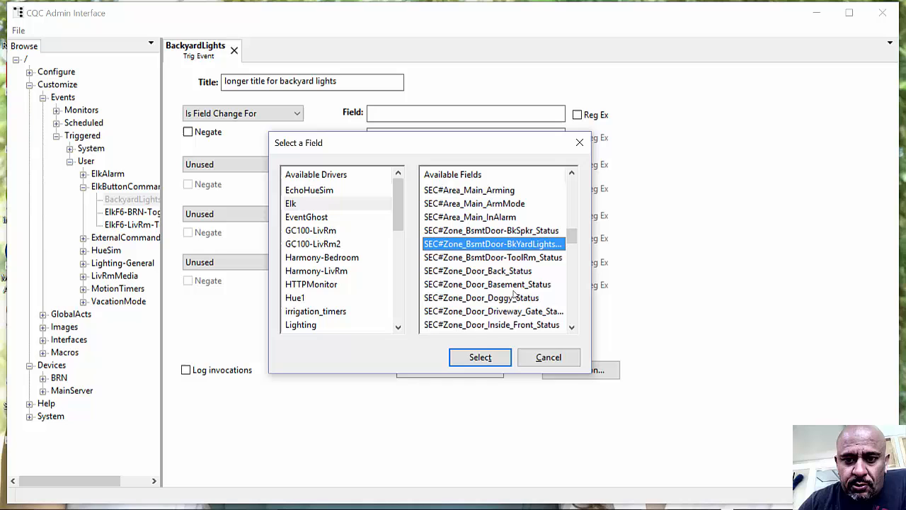
pyautogui.click(481, 357)
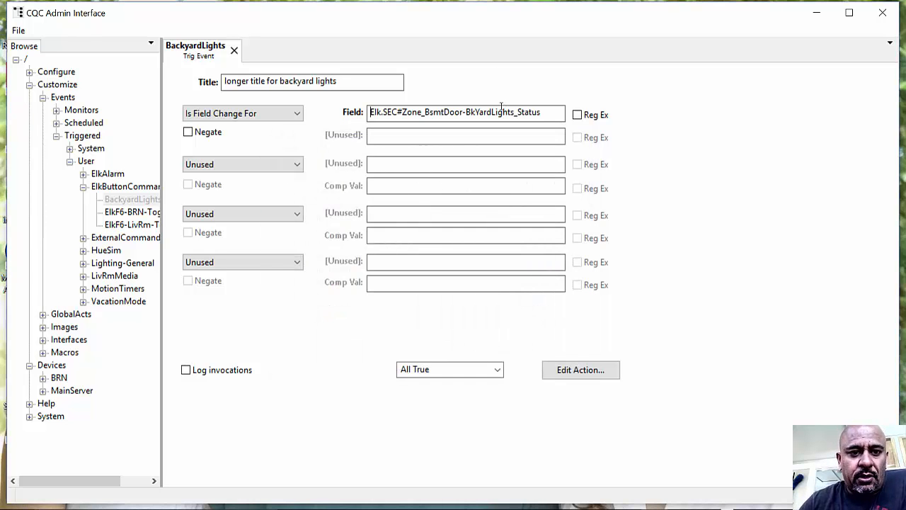
pyautogui.moveTo(535, 356)
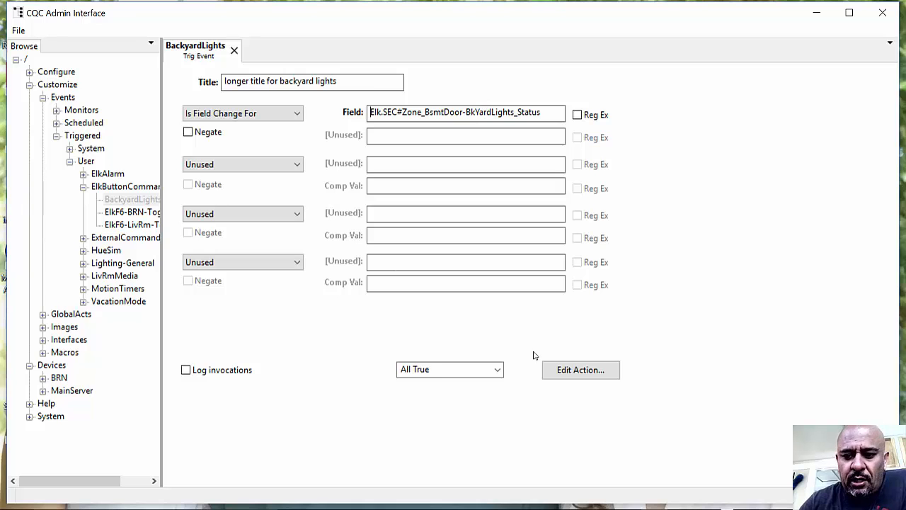
# - Add an If/Else block with a System::Equals condition to the event's actions
pyautogui.click(580, 369)
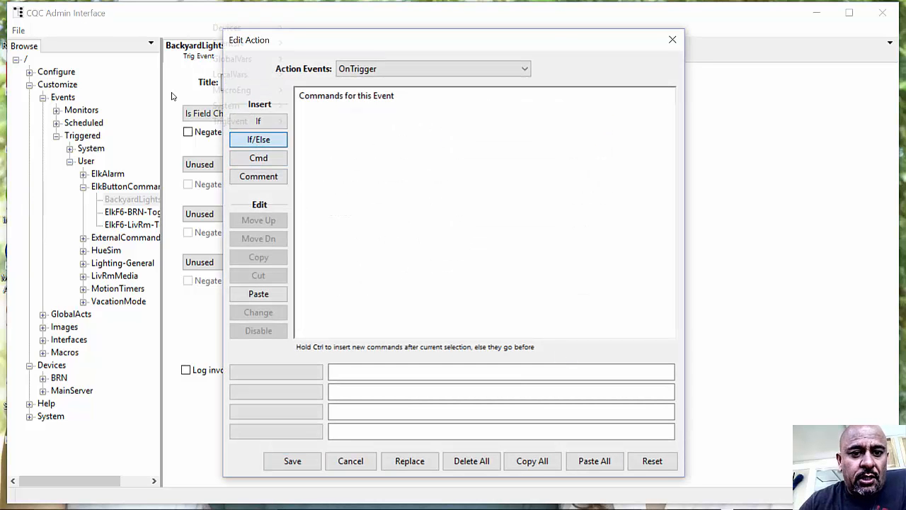
pyautogui.click(258, 122)
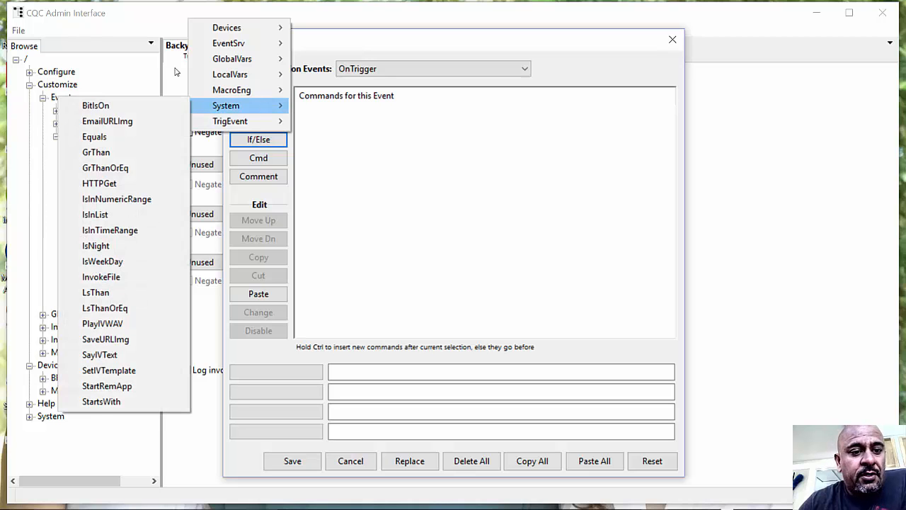
pyautogui.click(94, 135)
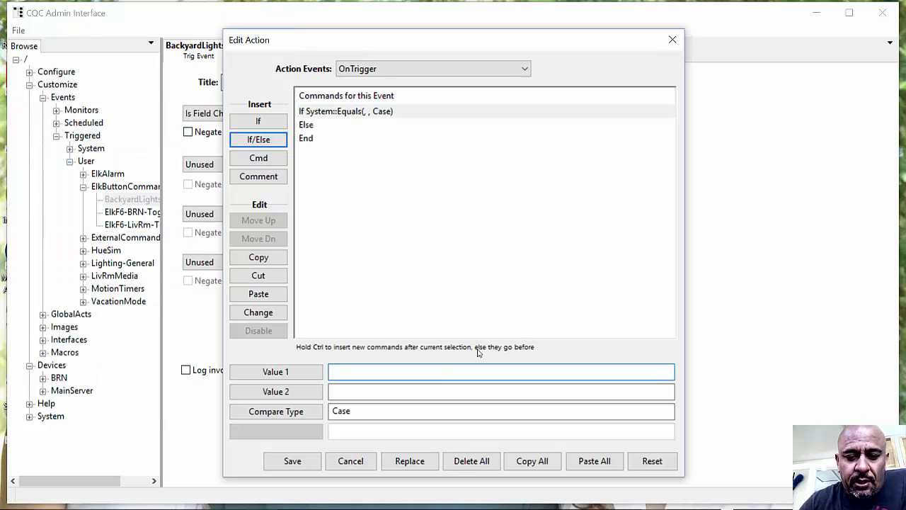
pyautogui.rightClick(501, 372)
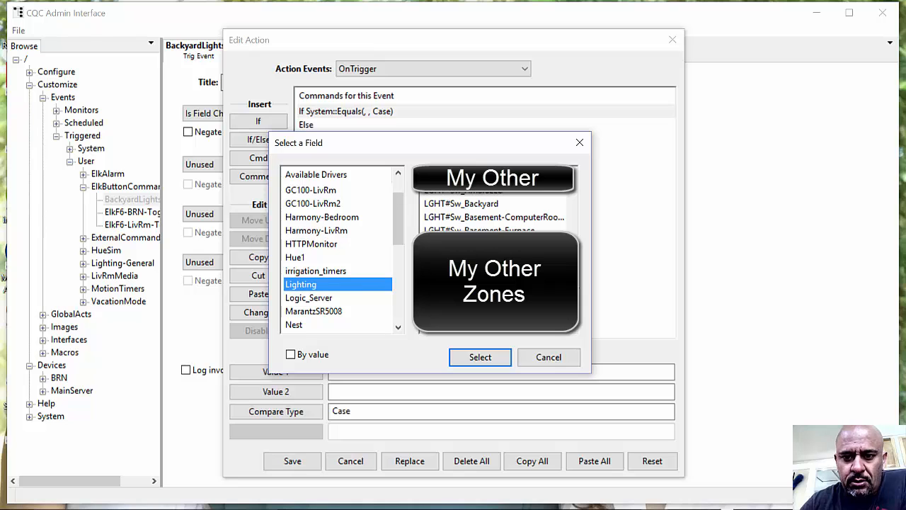
# - Compare Lighting.LGHT#Sw_Backyard against True and insert new commands before the Else branch
pyautogui.click(461, 204)
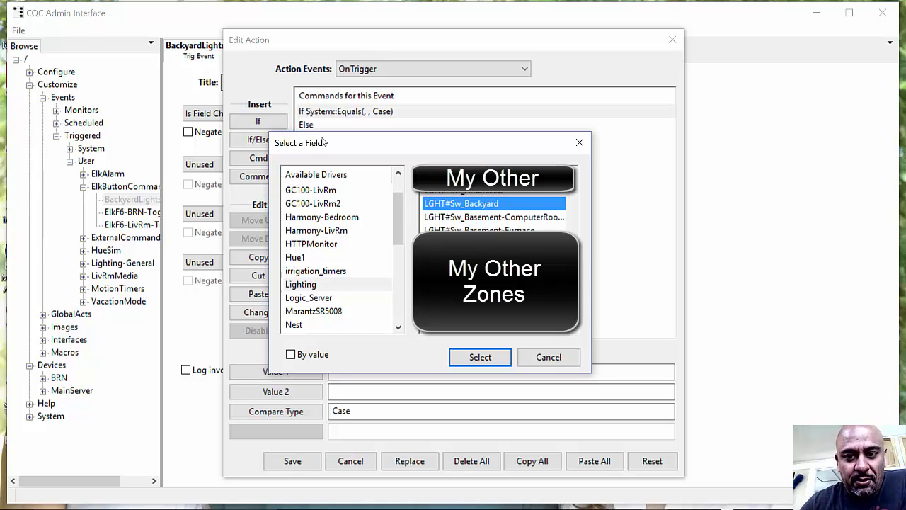
pyautogui.click(480, 357)
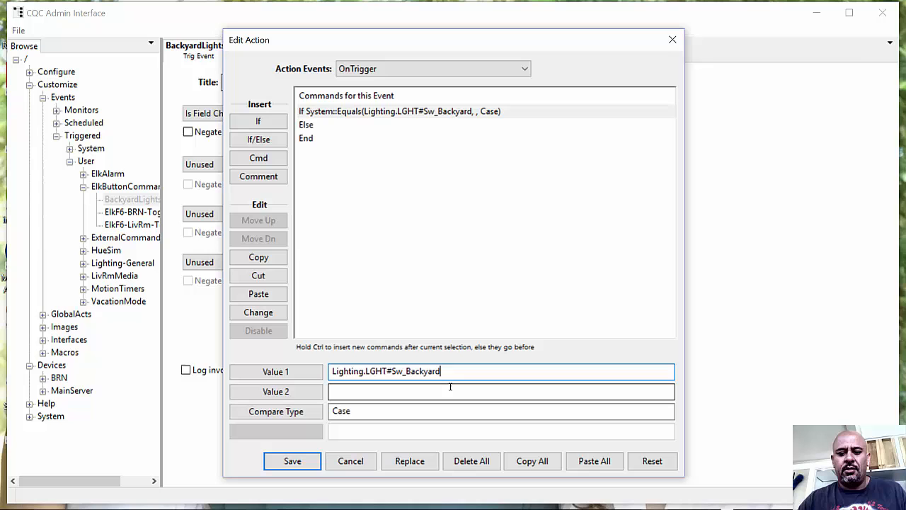
pyautogui.write('True')
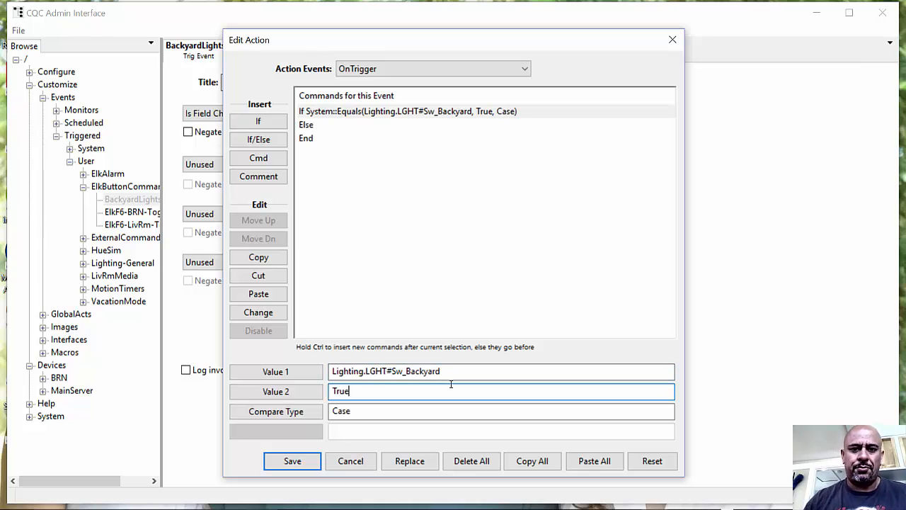
pyautogui.click(306, 125)
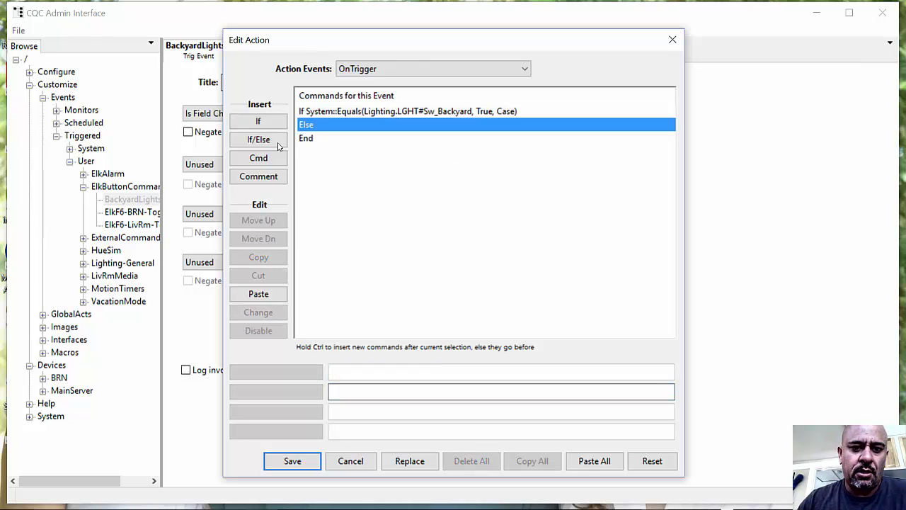
# - Add a Devices::FieldWrite in the If branch setting Lighting.LGHT#Sw_Backyard to False
pyautogui.click(258, 159)
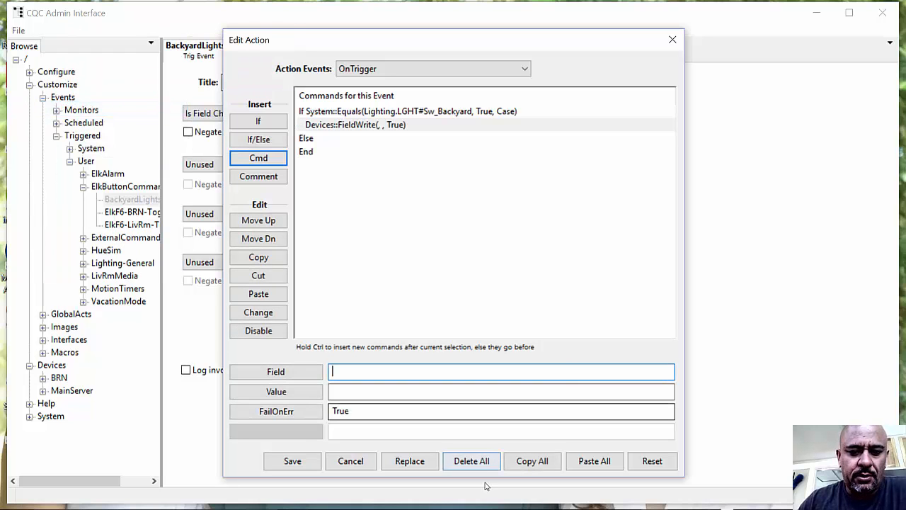
pyautogui.click(275, 372)
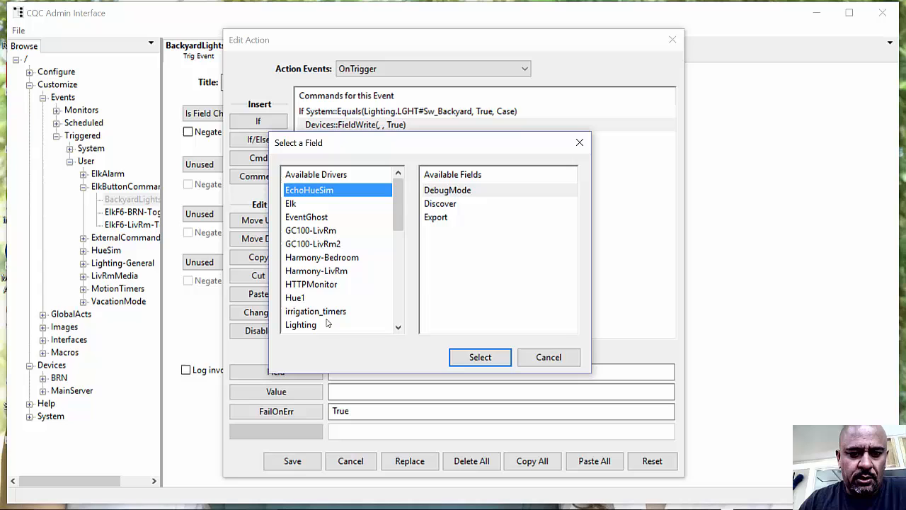
pyautogui.click(300, 324)
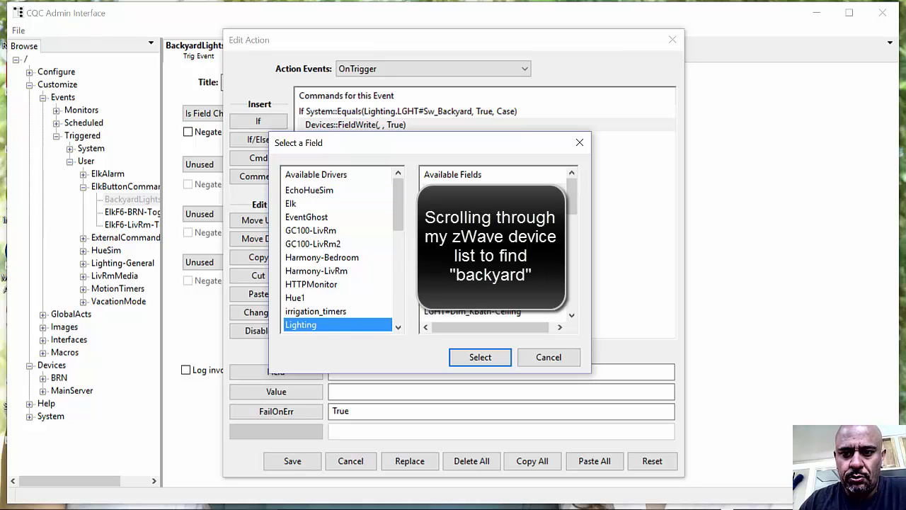
pyautogui.scroll(-3)
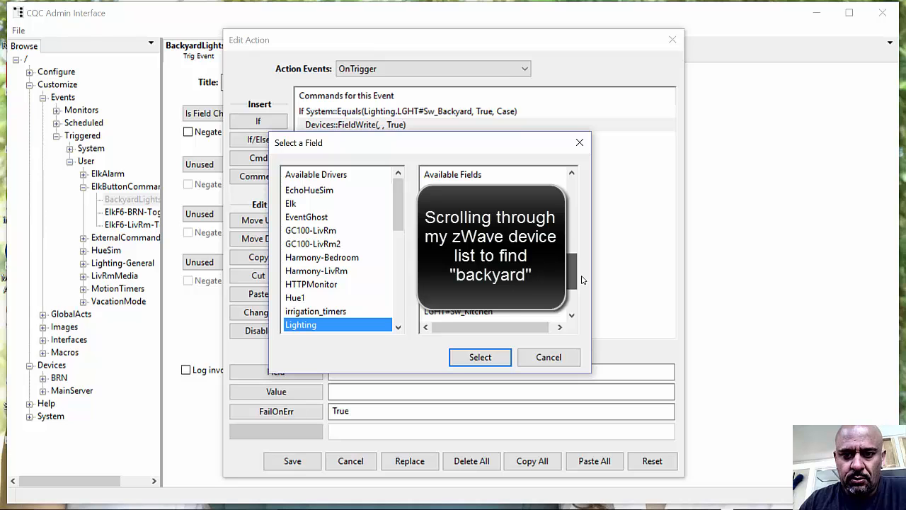
pyautogui.scroll(-3)
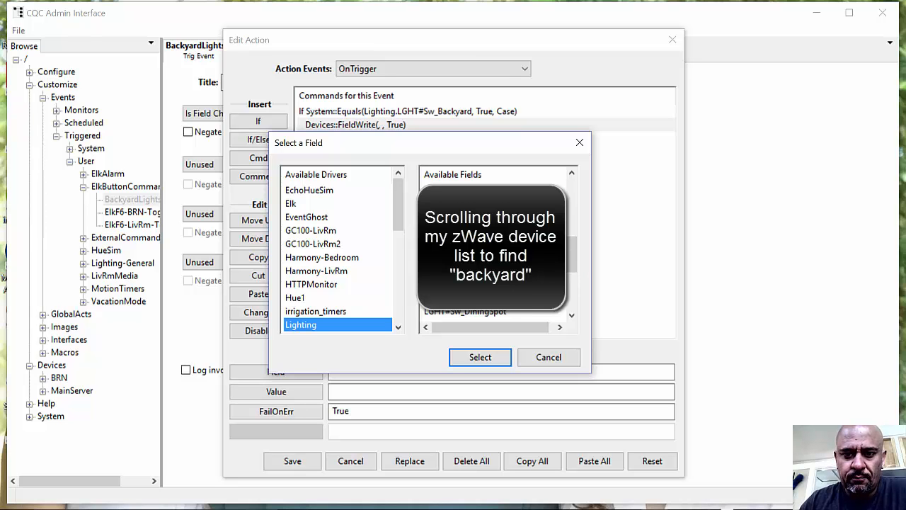
pyautogui.click(480, 357)
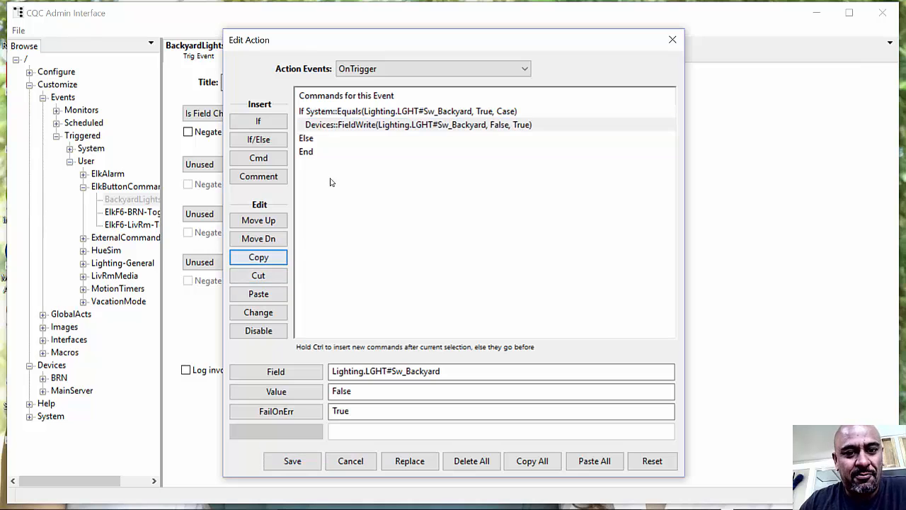
pyautogui.click(306, 150)
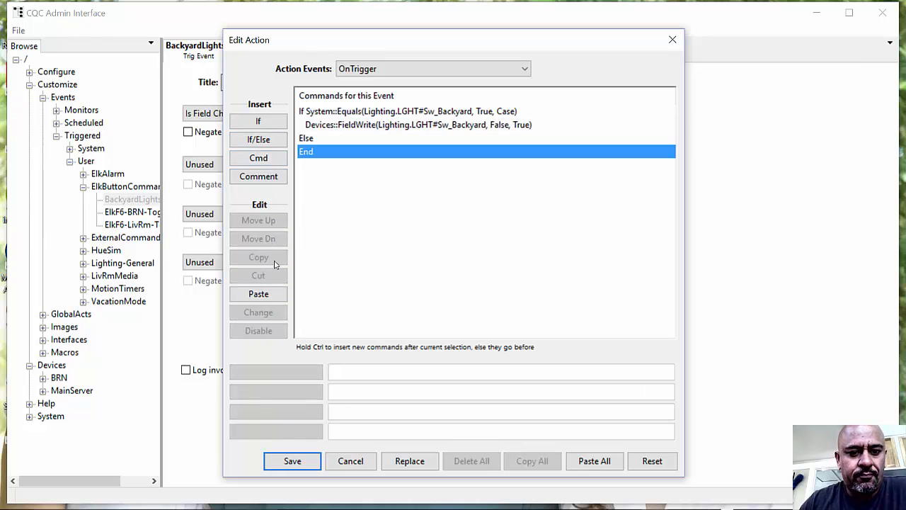